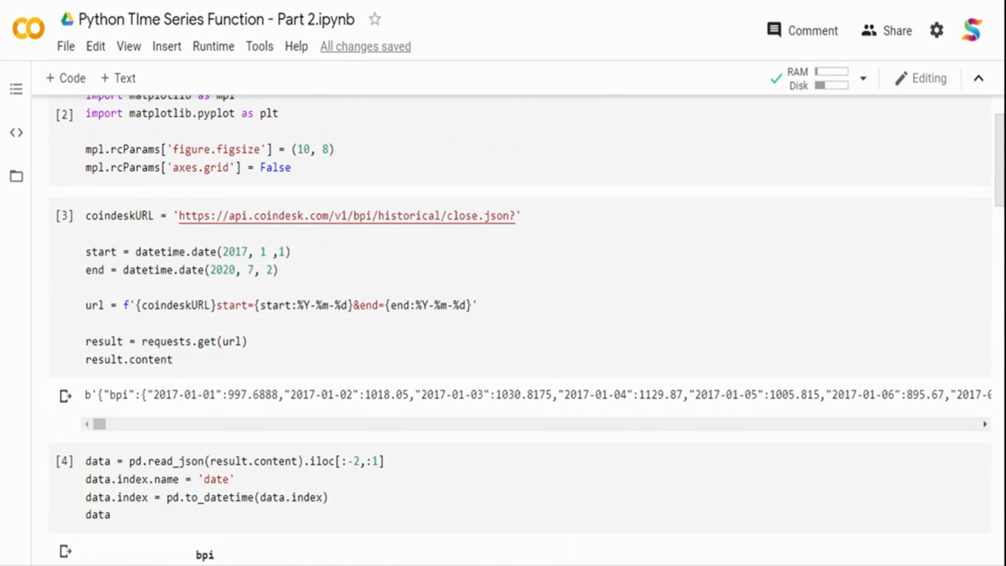
# Step: Scroll down to cell [5]'s line chart of Bitcoin prices, 2017 to mid-2020
pyautogui.scroll(-3)
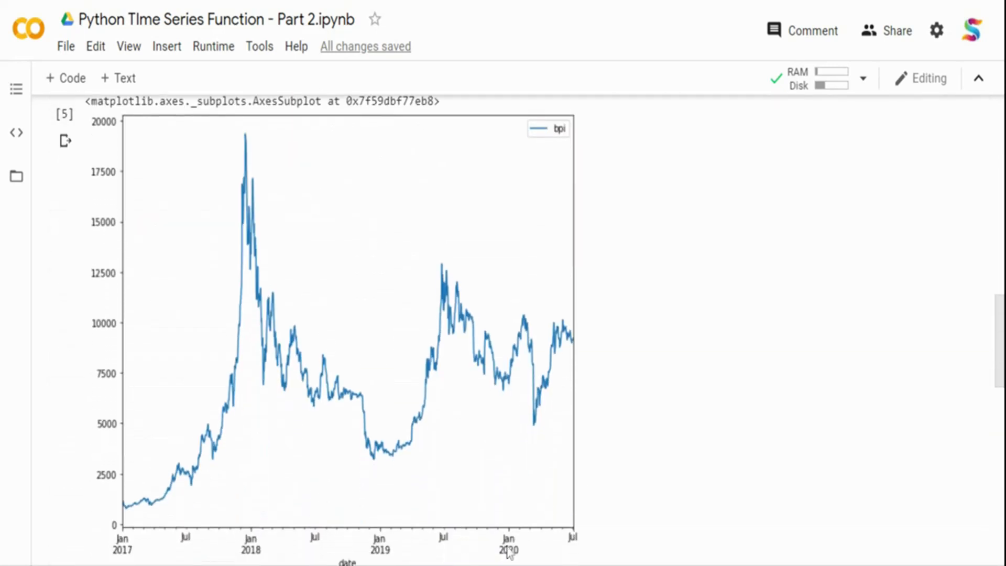
pyautogui.moveTo(483, 558)
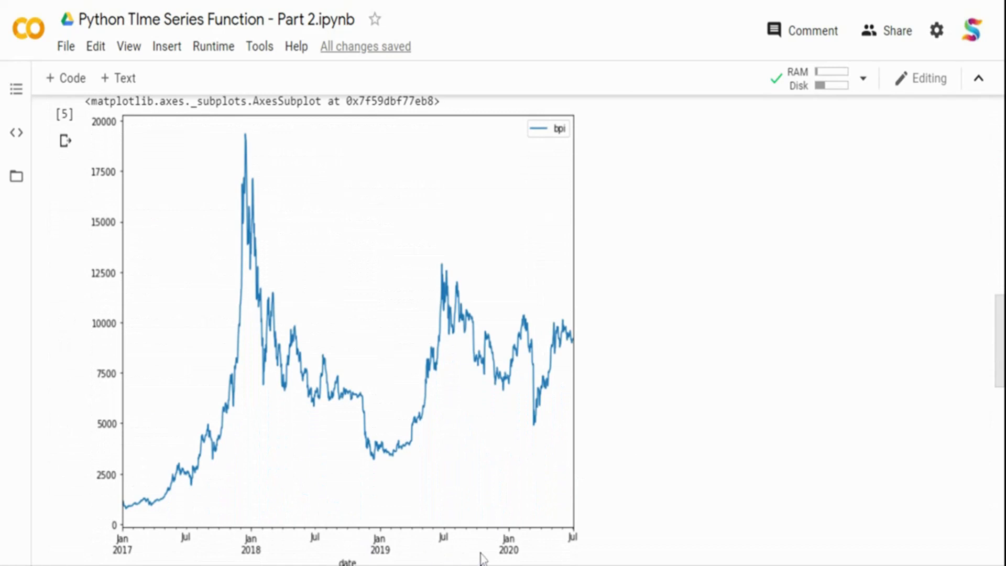
pyautogui.moveTo(459, 542)
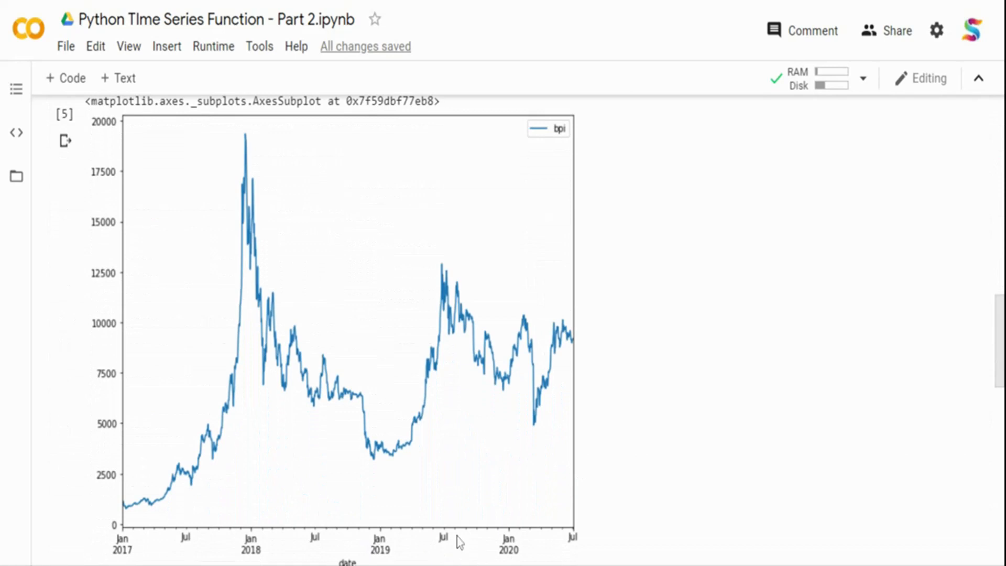
pyautogui.moveTo(232, 171)
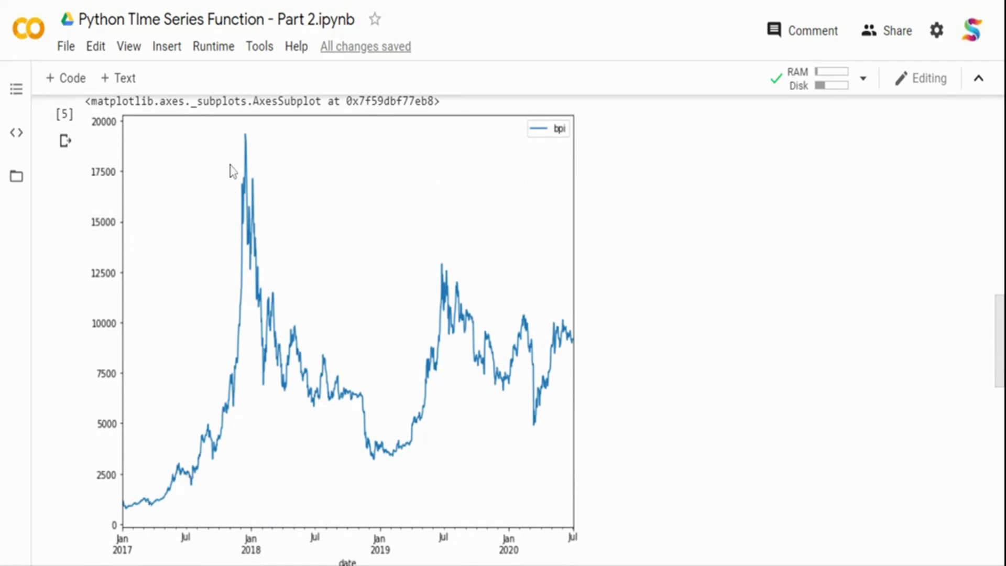
pyautogui.moveTo(450, 277)
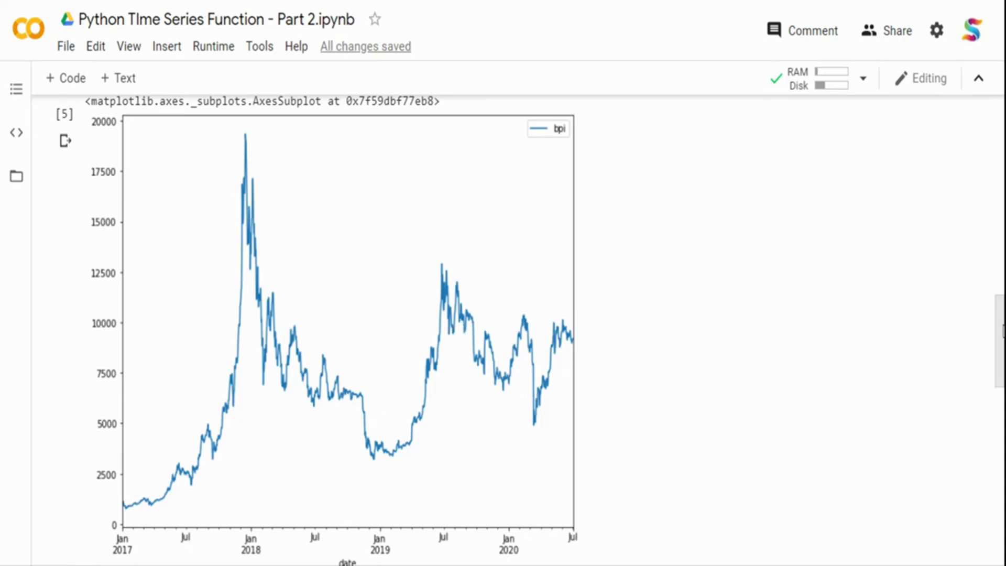
# Step: Scroll past the price chart and select the data.groupby(data.index.dayofweek).mean() cell
pyautogui.scroll(-3)
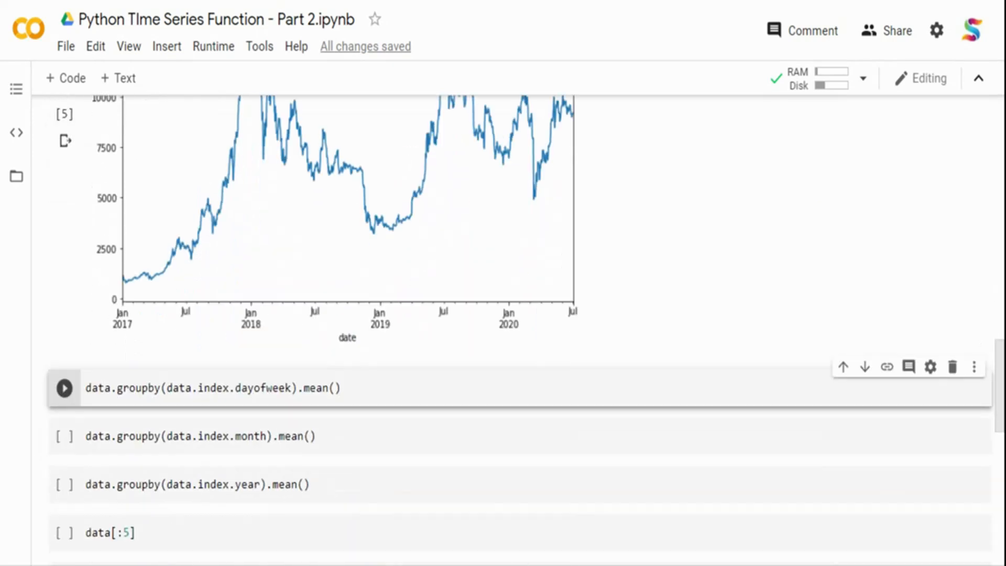
pyautogui.scroll(-3)
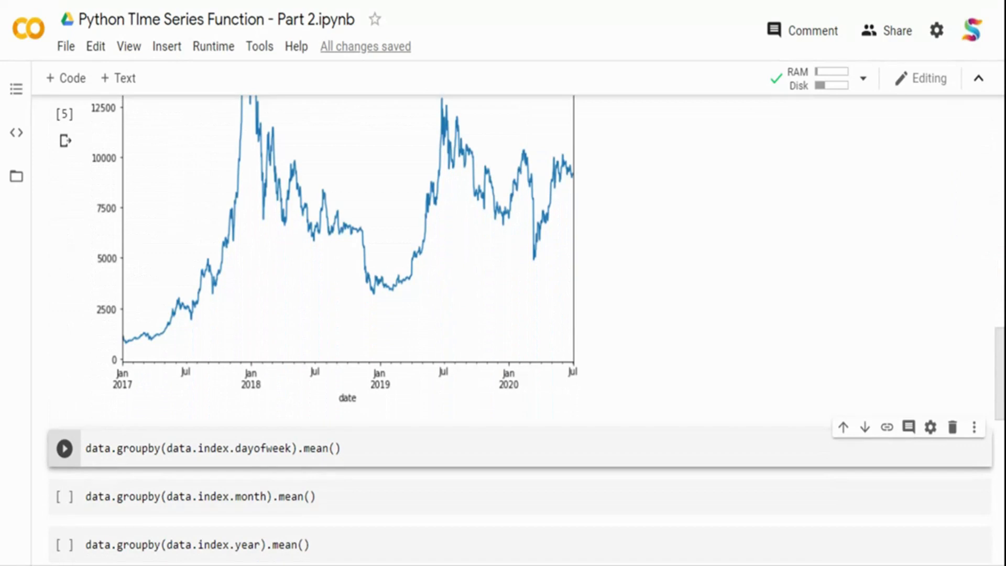
pyautogui.moveTo(172, 448)
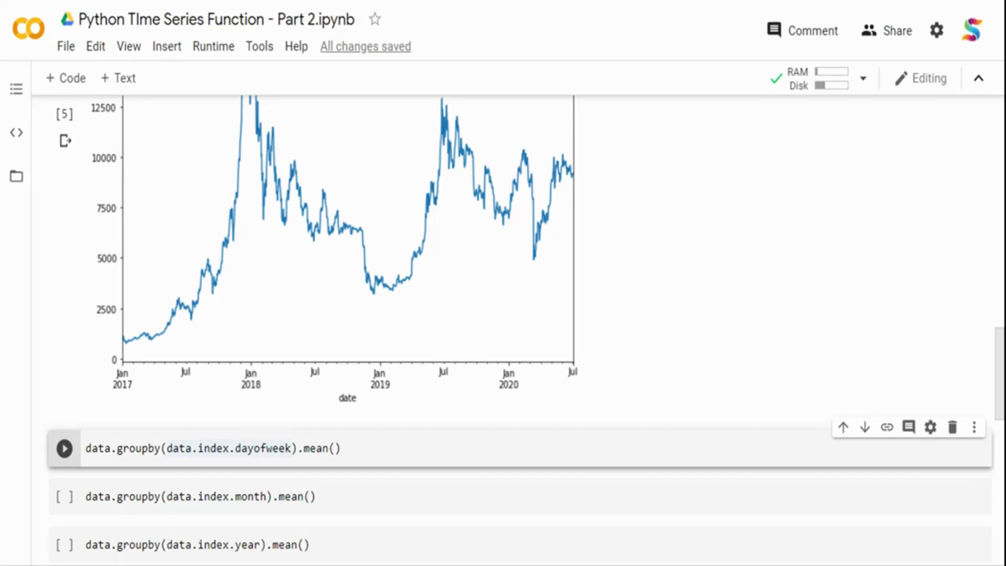
pyautogui.click(334, 448)
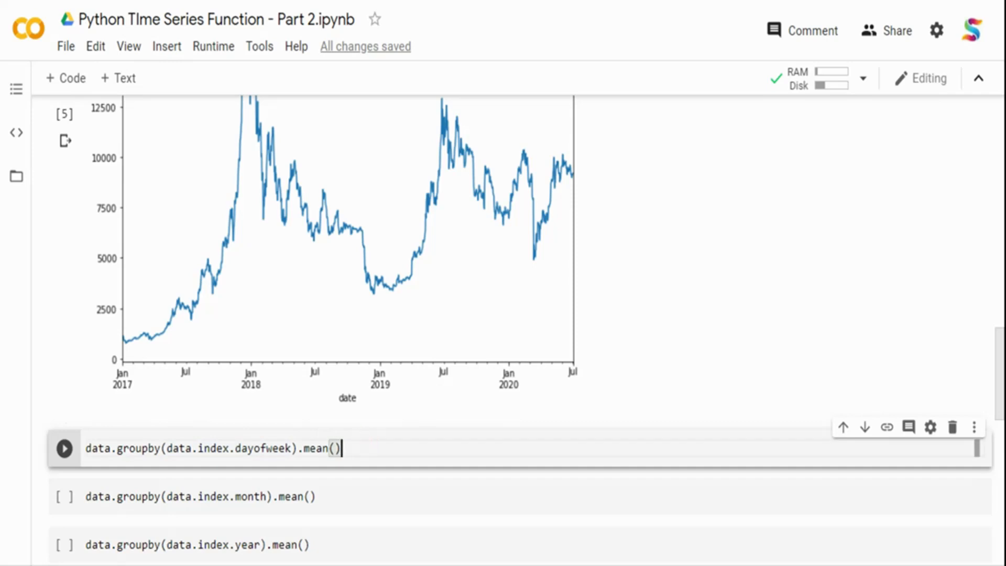
# Step: Run the day-of-week and yearly groupby mean cells to show average prices per group
pyautogui.click(63, 448)
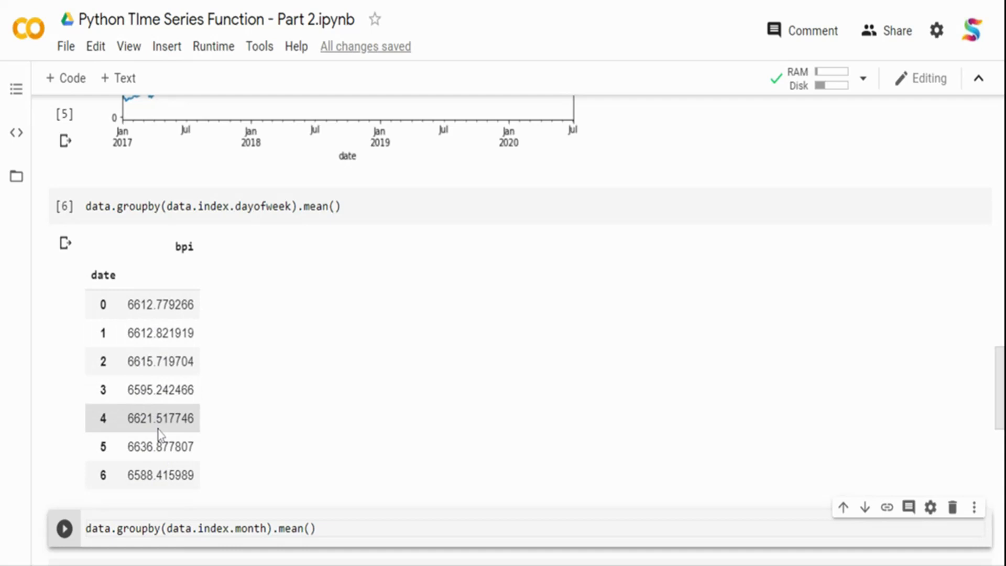
pyautogui.moveTo(303, 384)
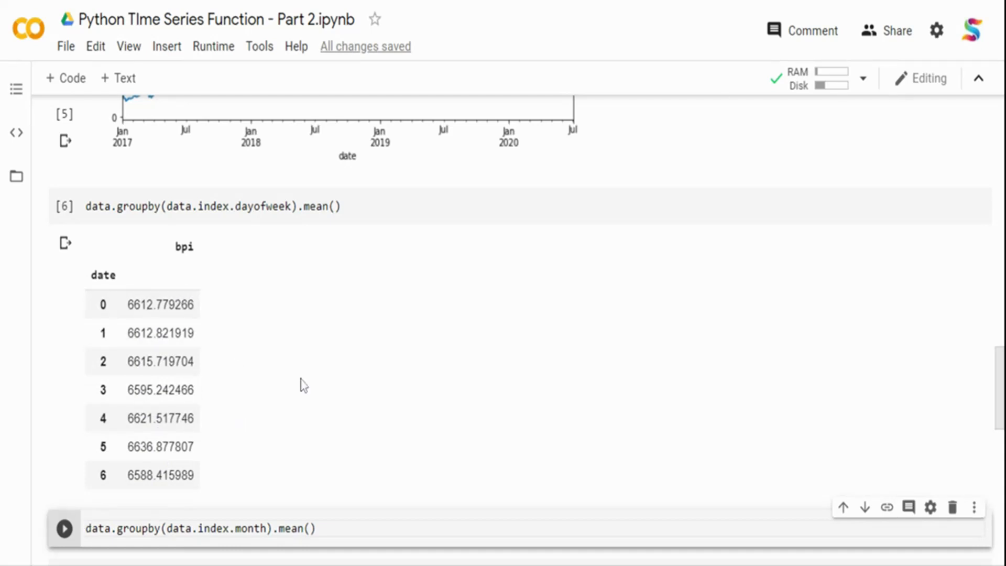
pyautogui.scroll(-3)
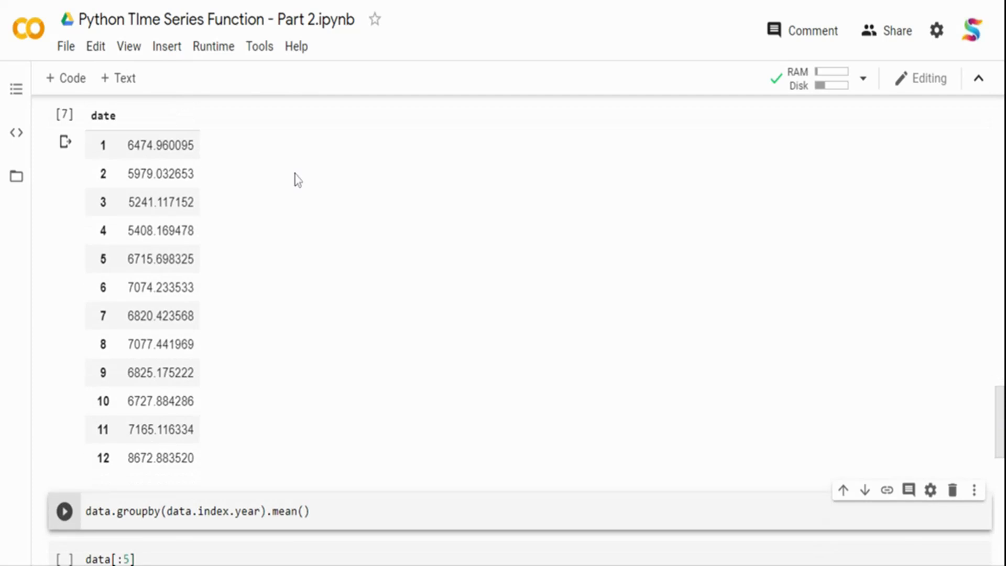
pyautogui.moveTo(154, 125)
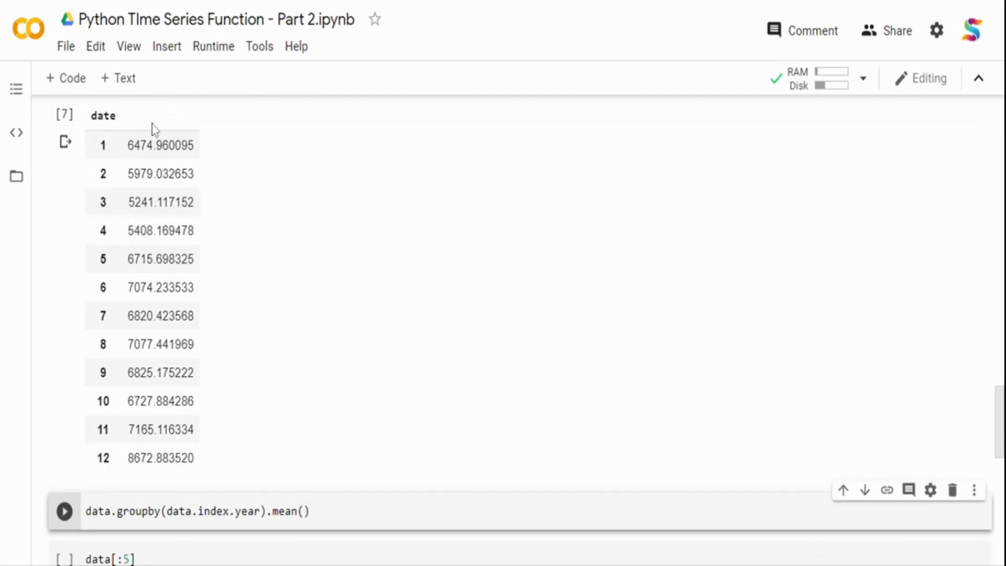
pyautogui.moveTo(220, 320)
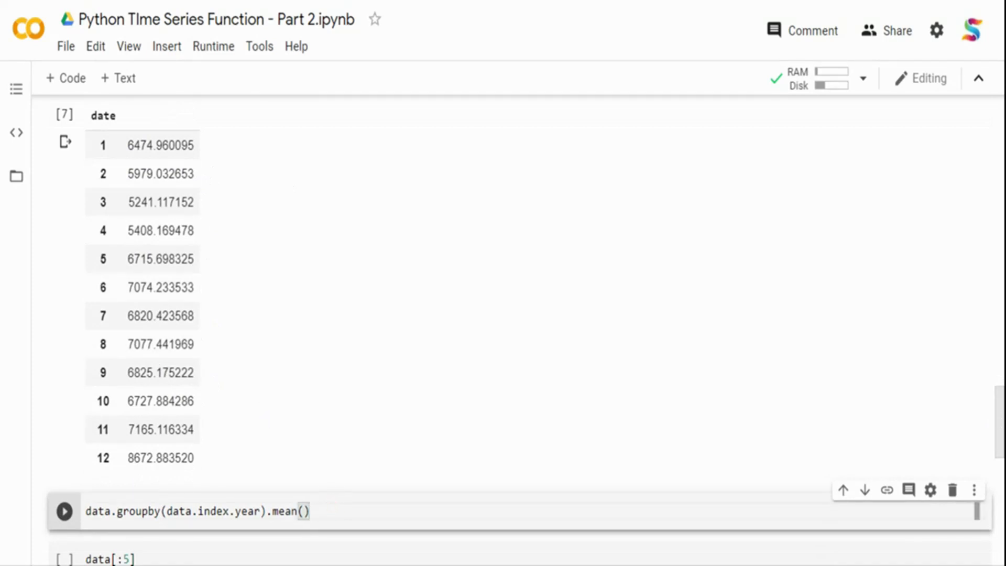
pyautogui.click(63, 510)
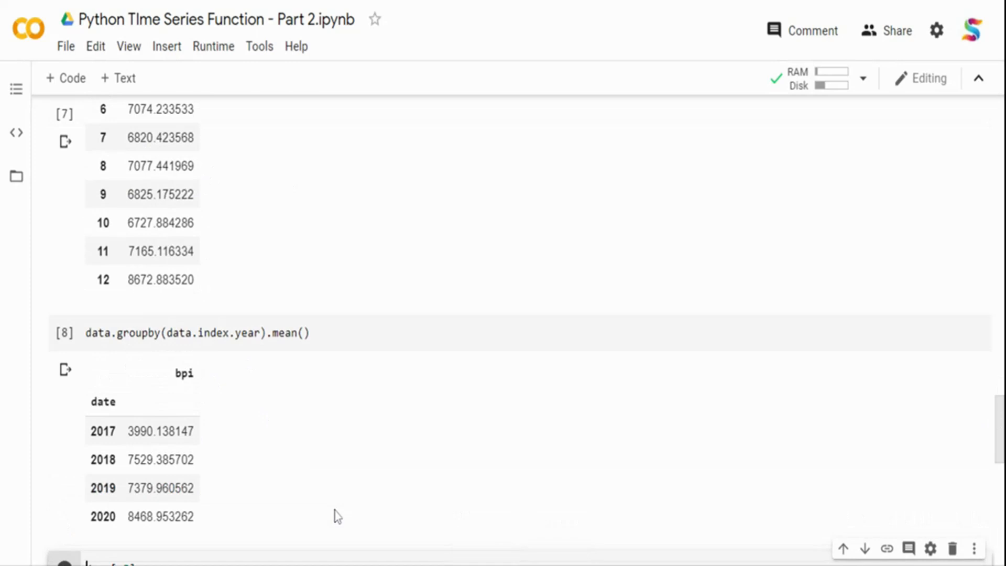
pyautogui.moveTo(291, 490)
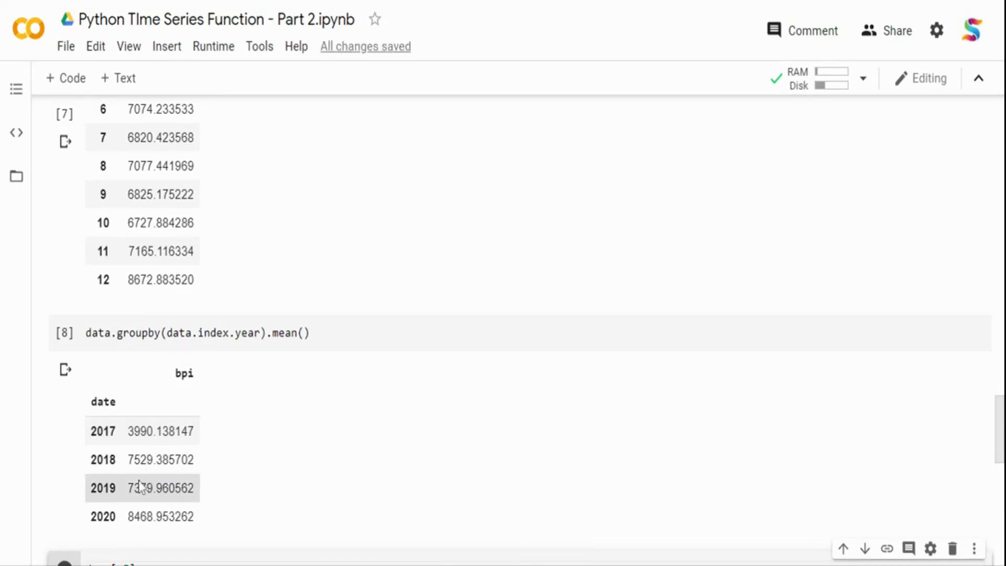
pyautogui.moveTo(148, 529)
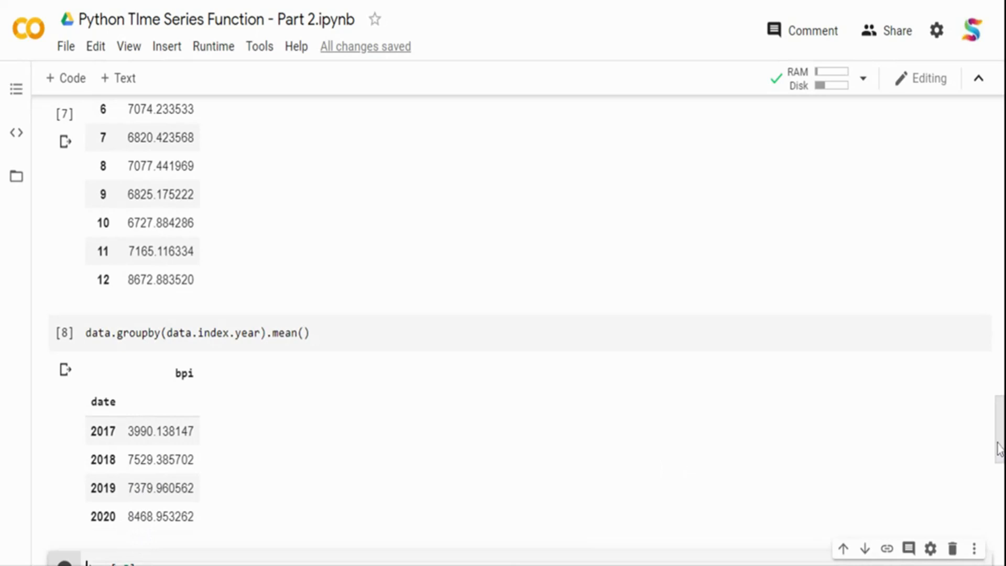
pyautogui.scroll(-3)
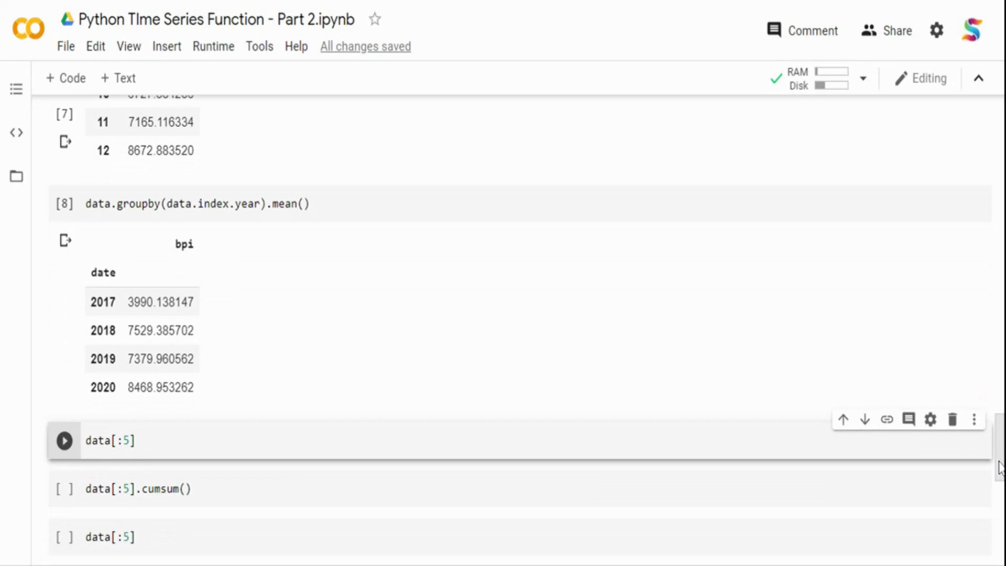
pyautogui.moveTo(998, 467)
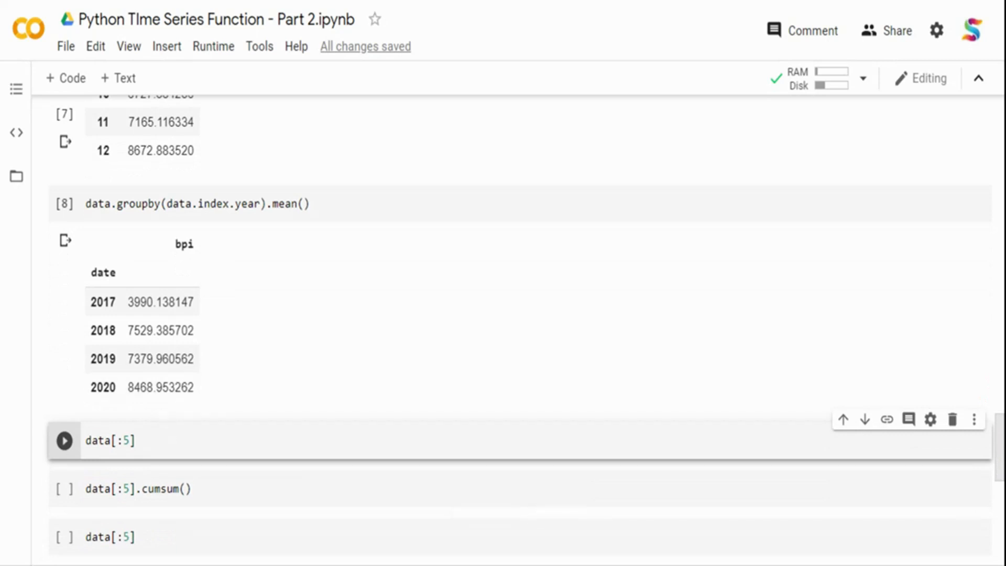
# Step: Run data[:5] and data[:5].cumsum(), with the total reaching 5182.24 by 2017-01-05
pyautogui.click(63, 439)
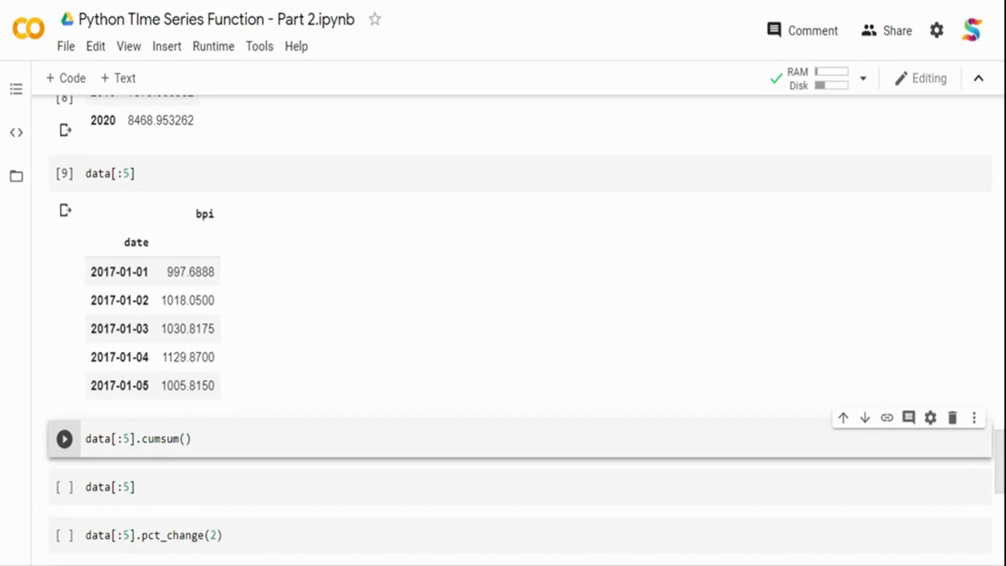
pyautogui.moveTo(152, 329)
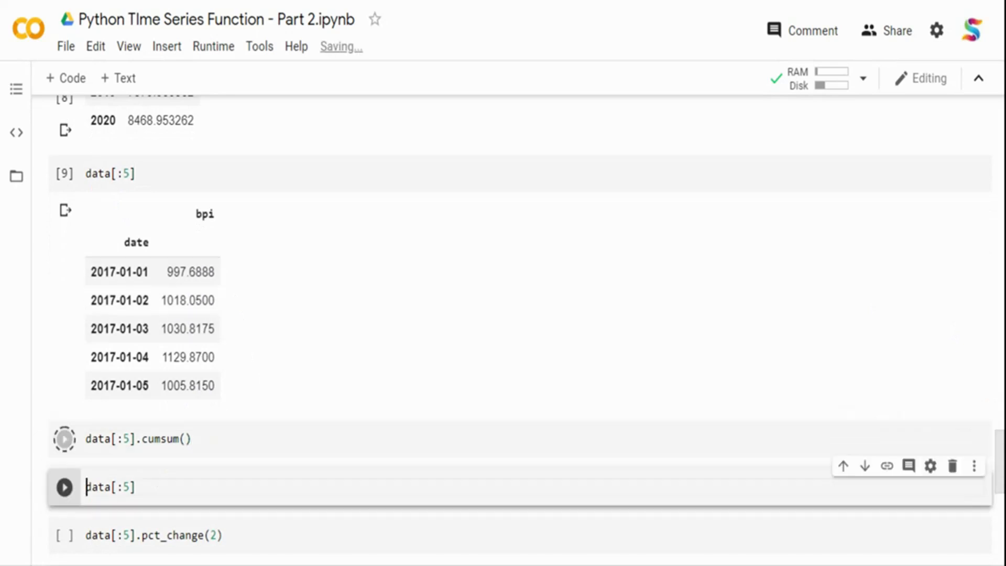
pyautogui.click(64, 439)
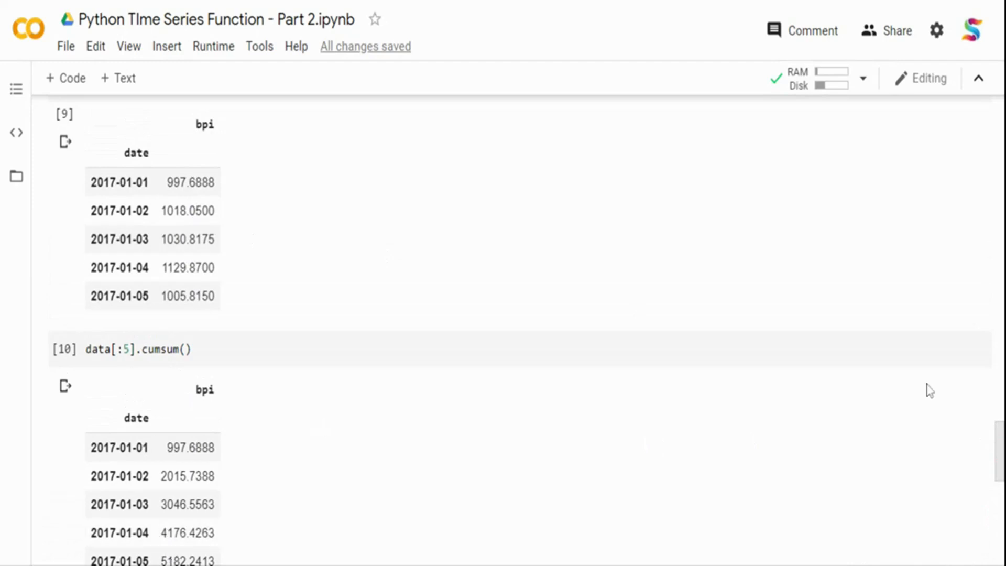
pyautogui.scroll(-3)
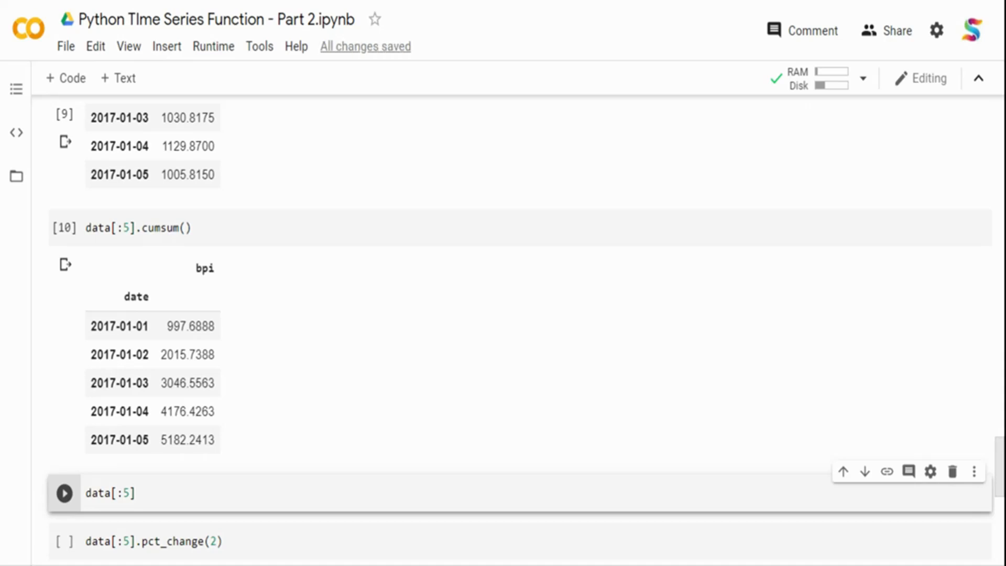
pyautogui.scroll(-3)
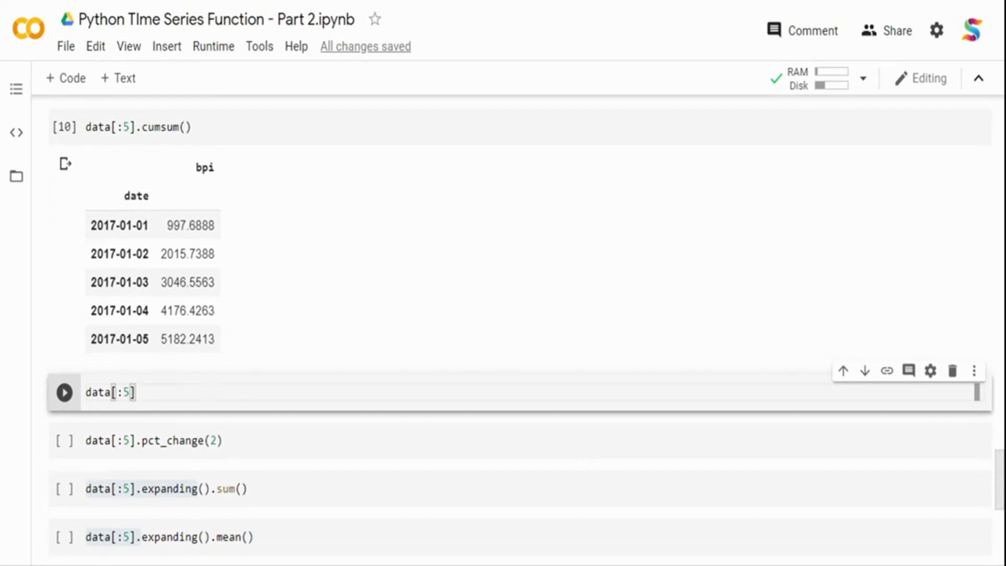
# Step: Rerun data[:5] and run data[:5].pct_change(2), giving NaN for the first two days
pyautogui.click(64, 392)
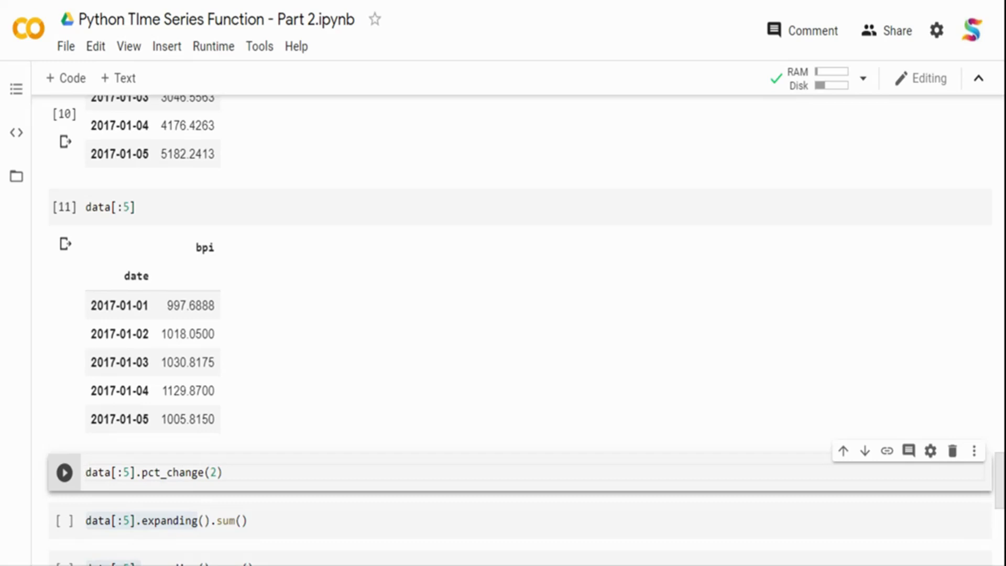
pyautogui.click(152, 417)
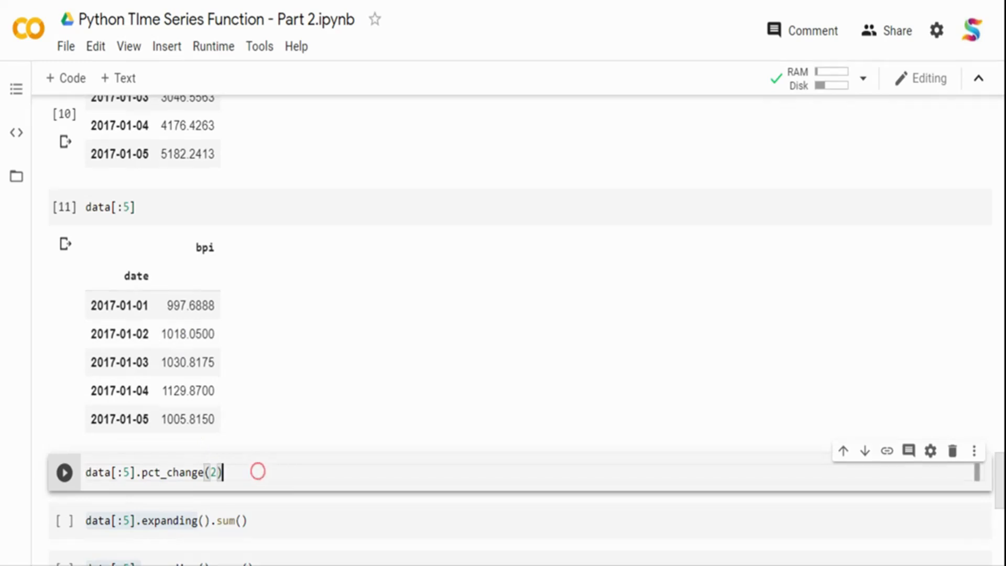
pyautogui.click(64, 472)
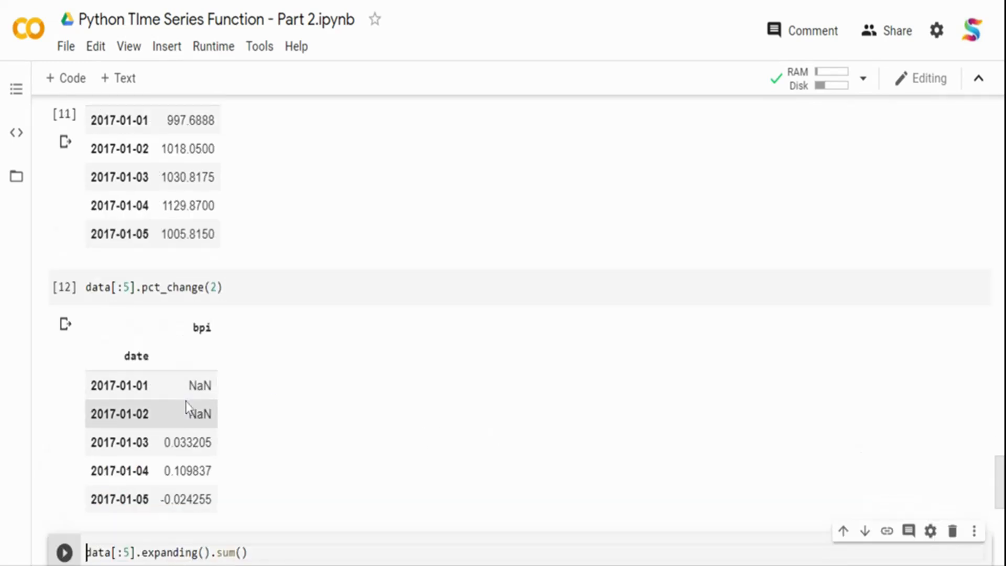
pyautogui.moveTo(180, 422)
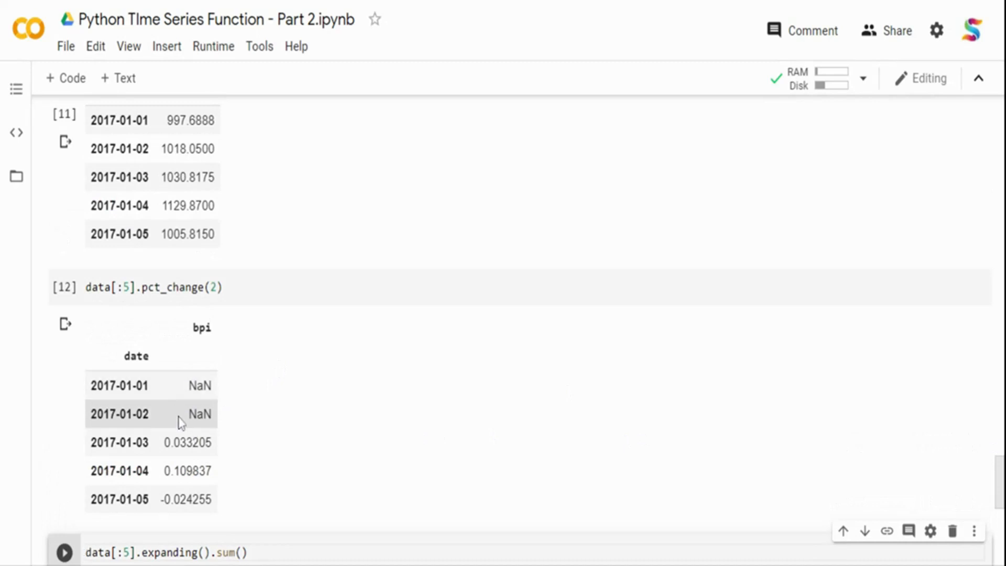
pyautogui.moveTo(204, 444)
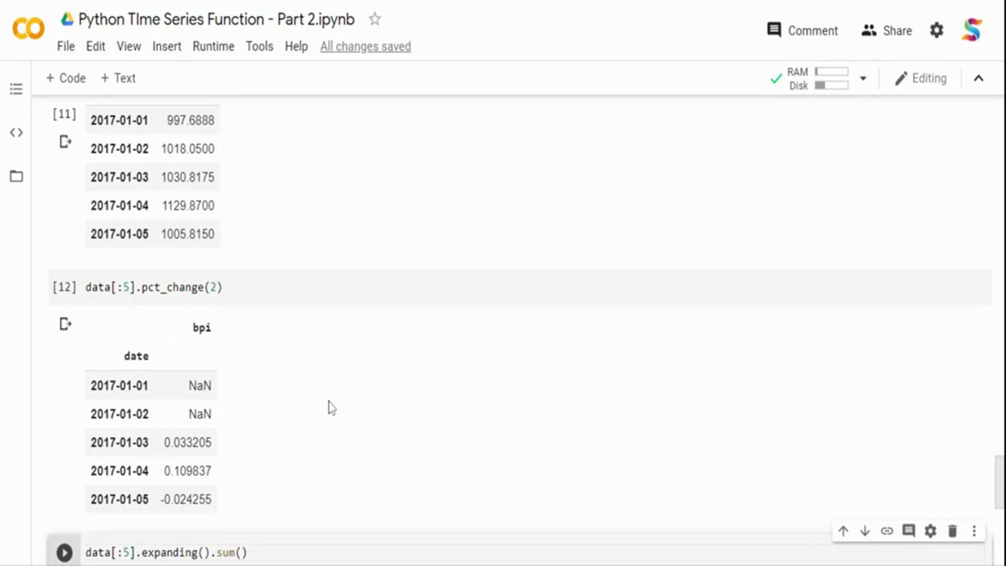
pyautogui.click(86, 552)
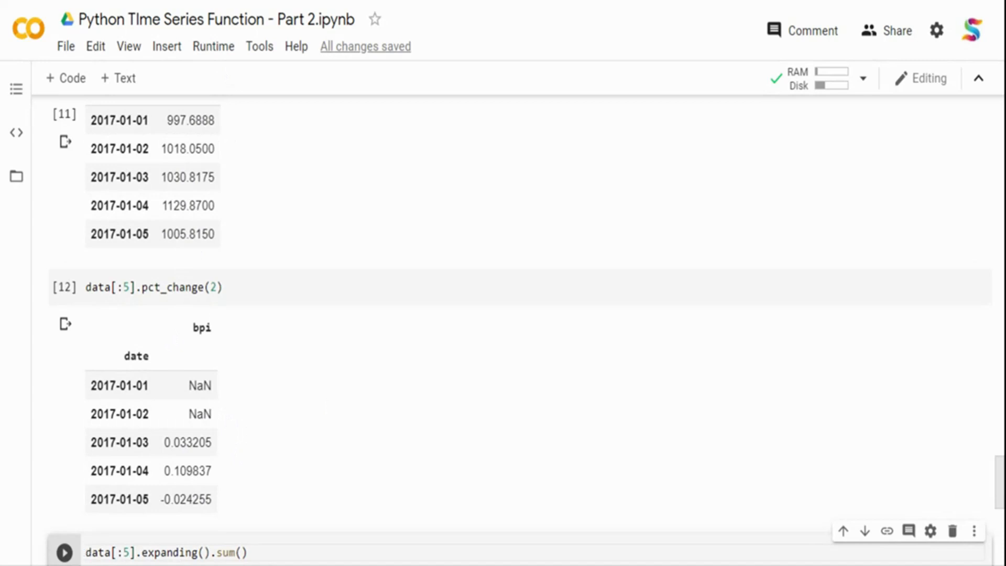
pyautogui.moveTo(235, 334)
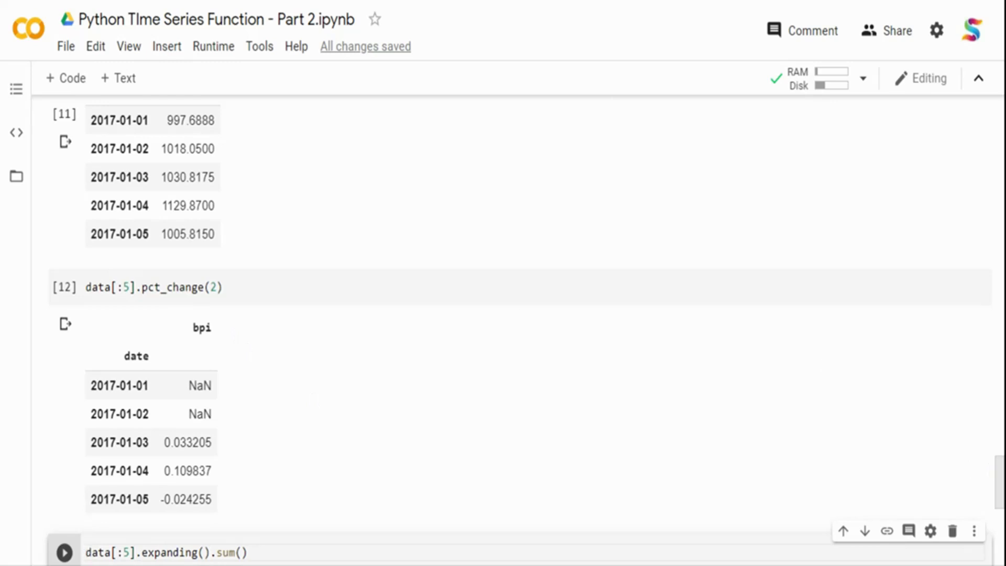
# Step: Run the data[:5].expanding().sum() and data[:5].expanding().mean() cells
pyautogui.scroll(-3)
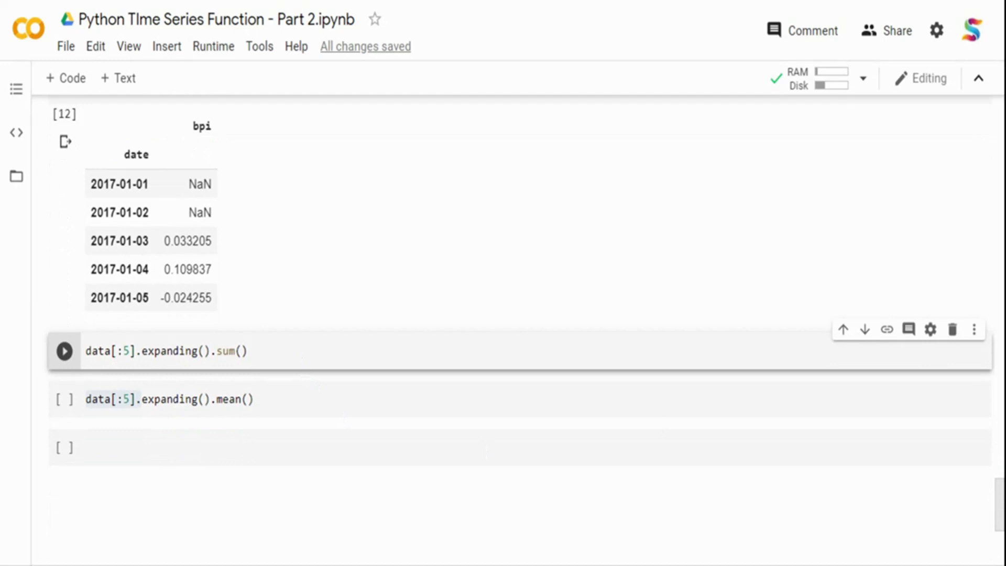
pyautogui.moveTo(216, 357)
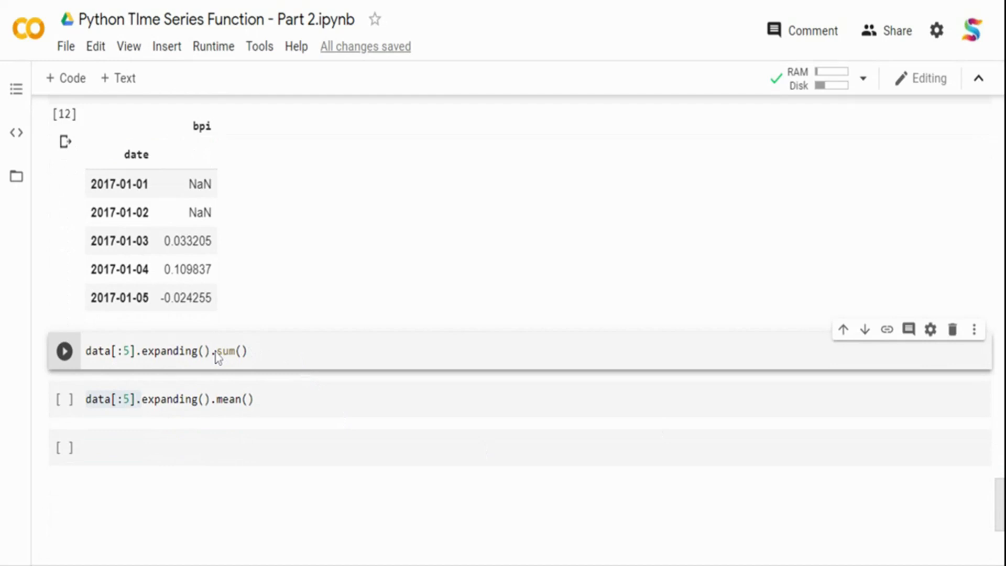
pyautogui.click(249, 351)
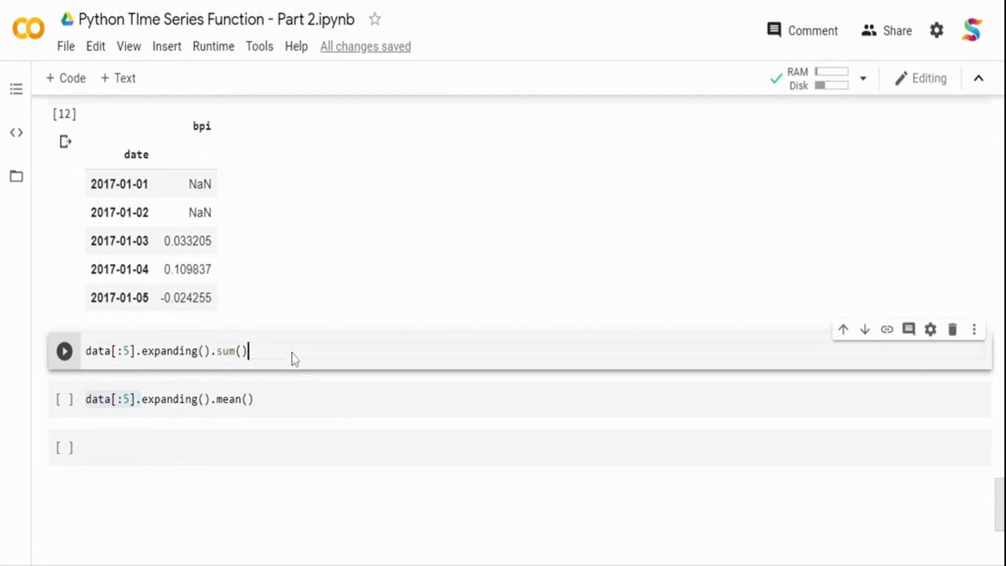
pyautogui.click(63, 350)
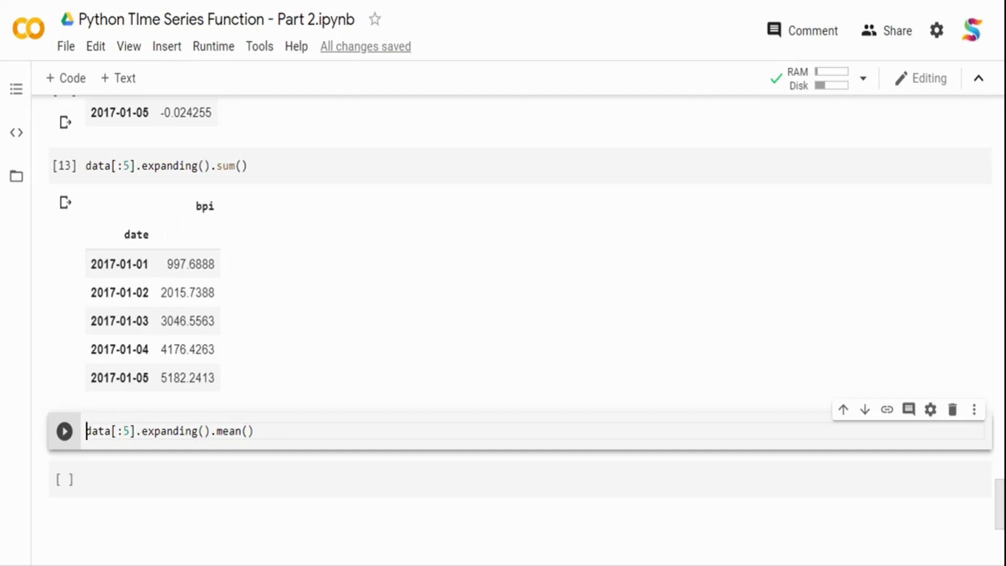
pyautogui.moveTo(201, 474)
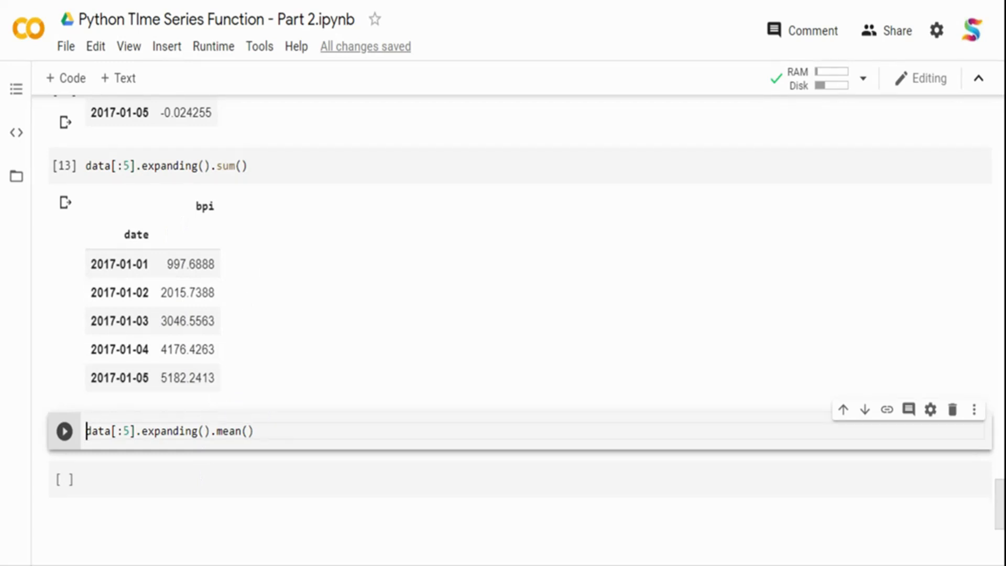
pyautogui.click(64, 430)
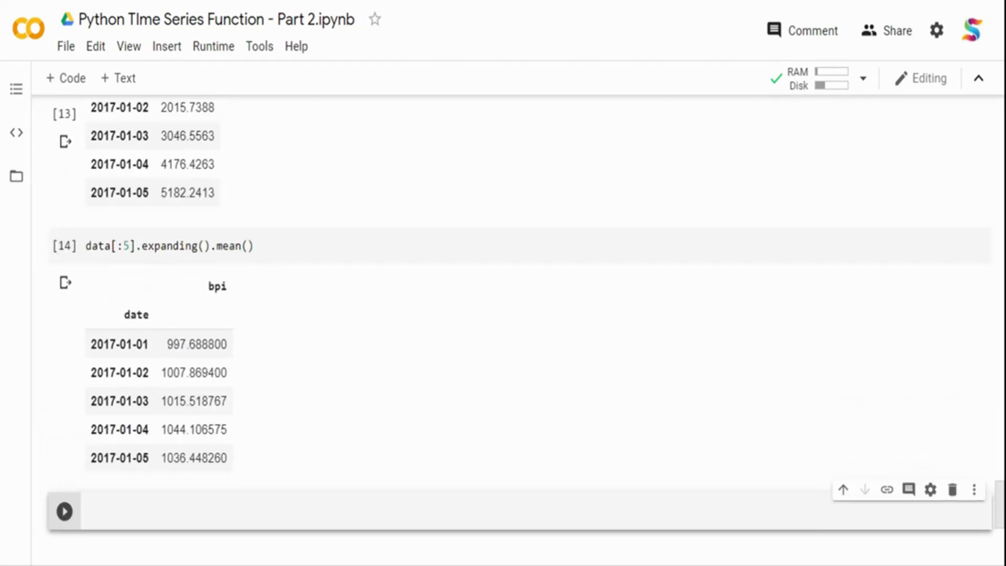